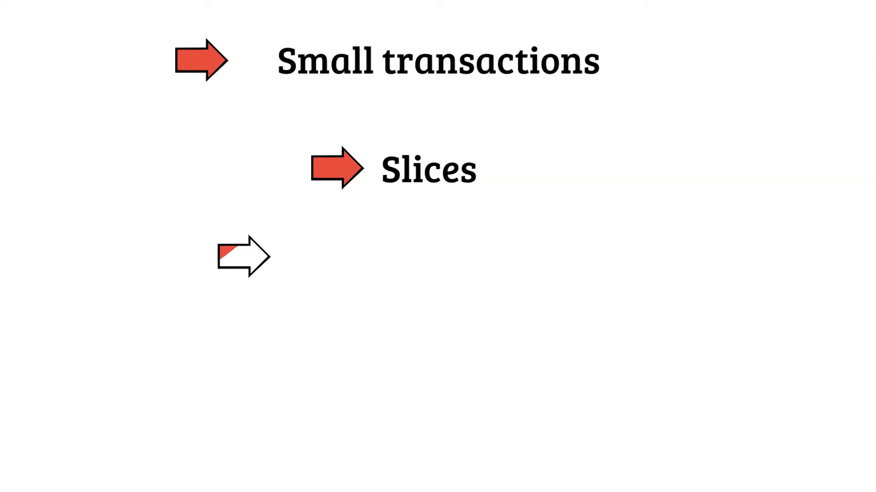
pyautogui.write('Salami Slicing At')
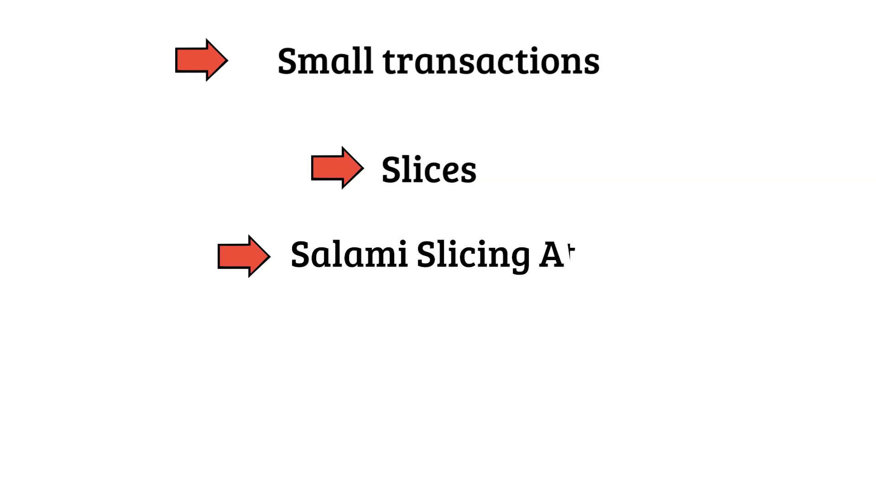